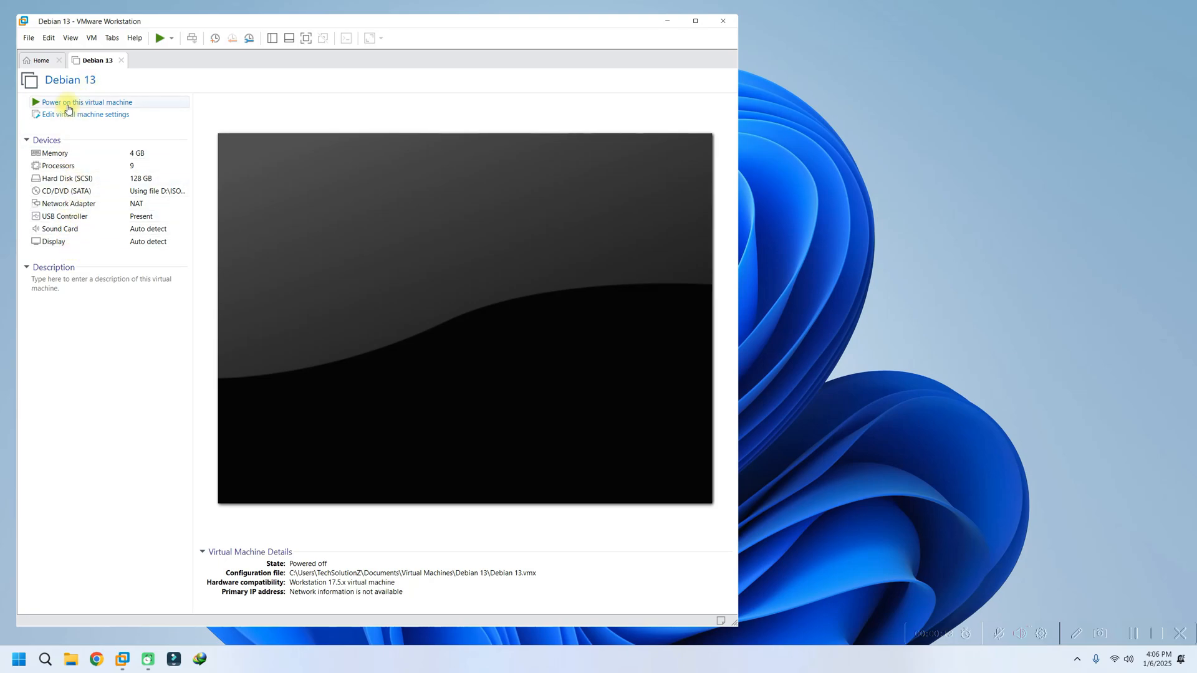
Power on the Debian 13 virtual machine and get the locked-disk failure error.
left_click(86, 101)
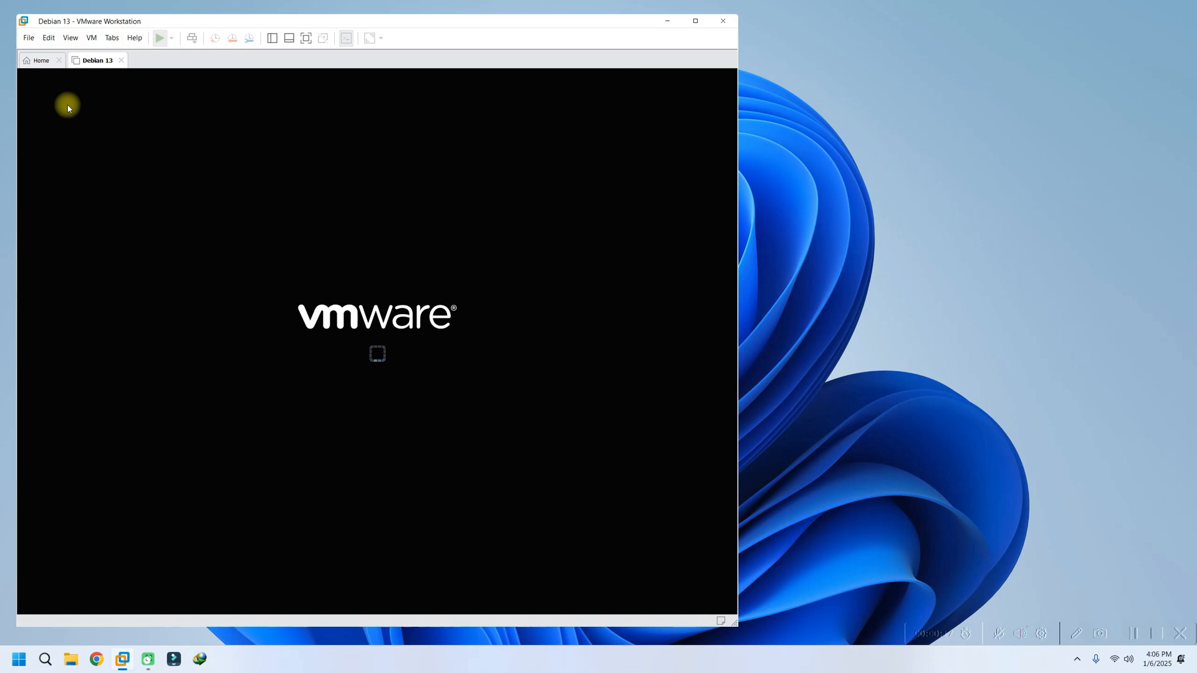
left_click(85, 102)
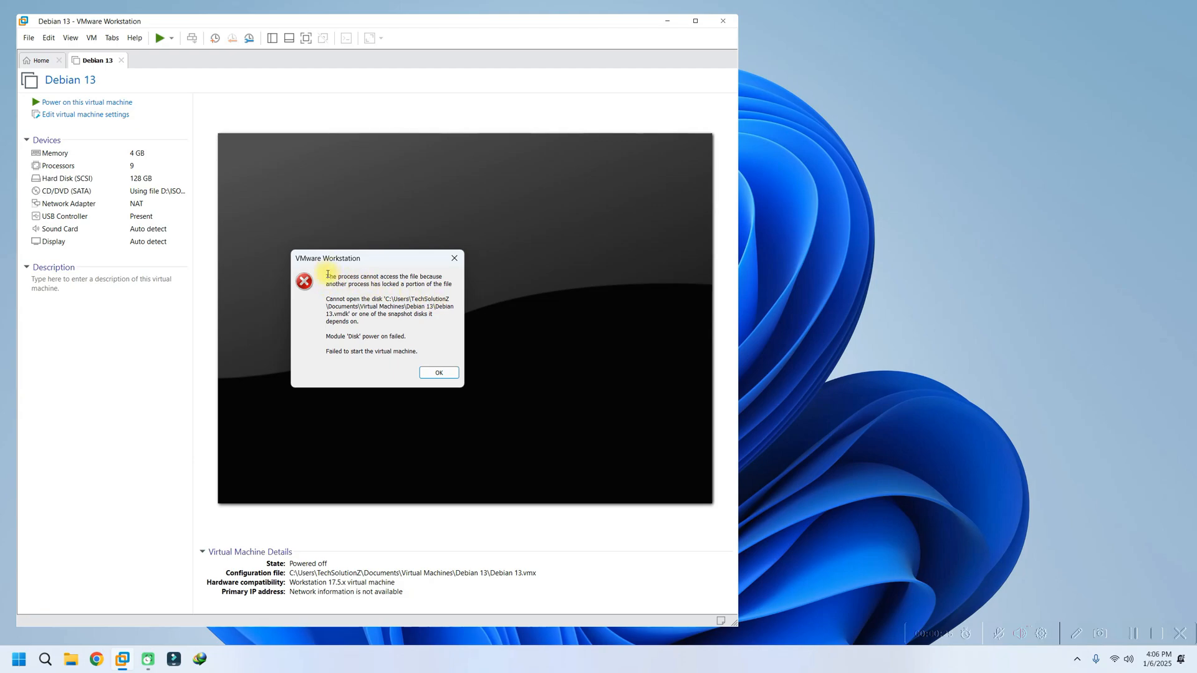
Read the locked-disk error message and close the dialog with OK.
left_click_drag(326, 277, 452, 284)
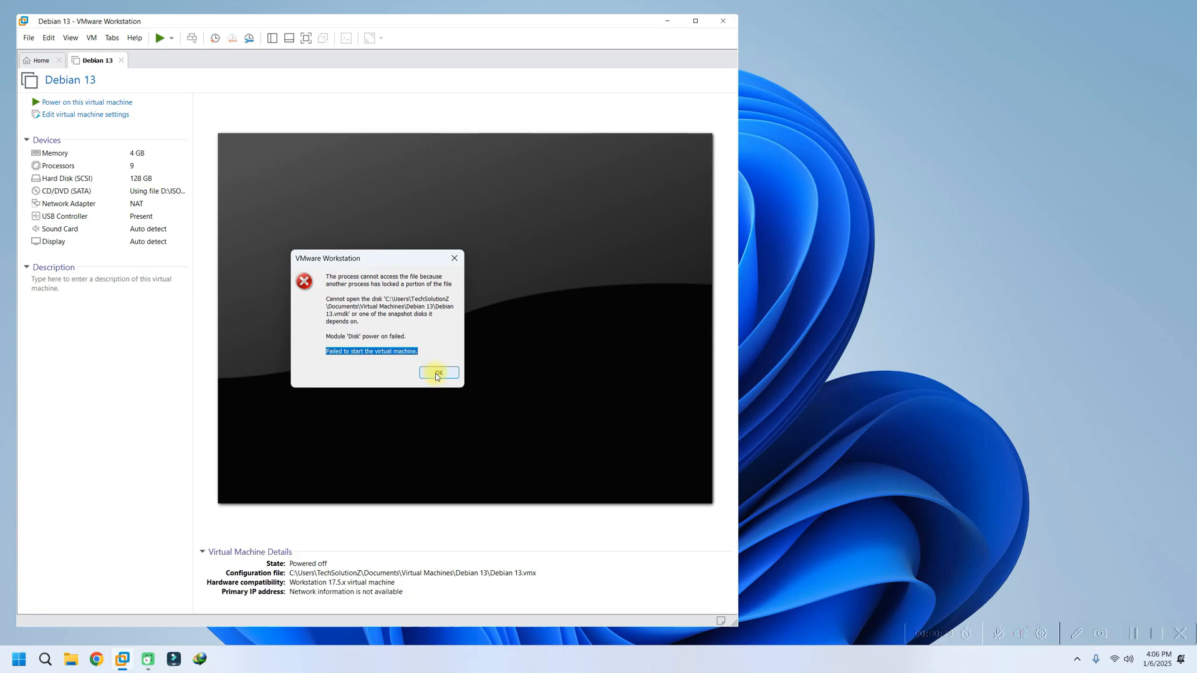
left_click(439, 374)
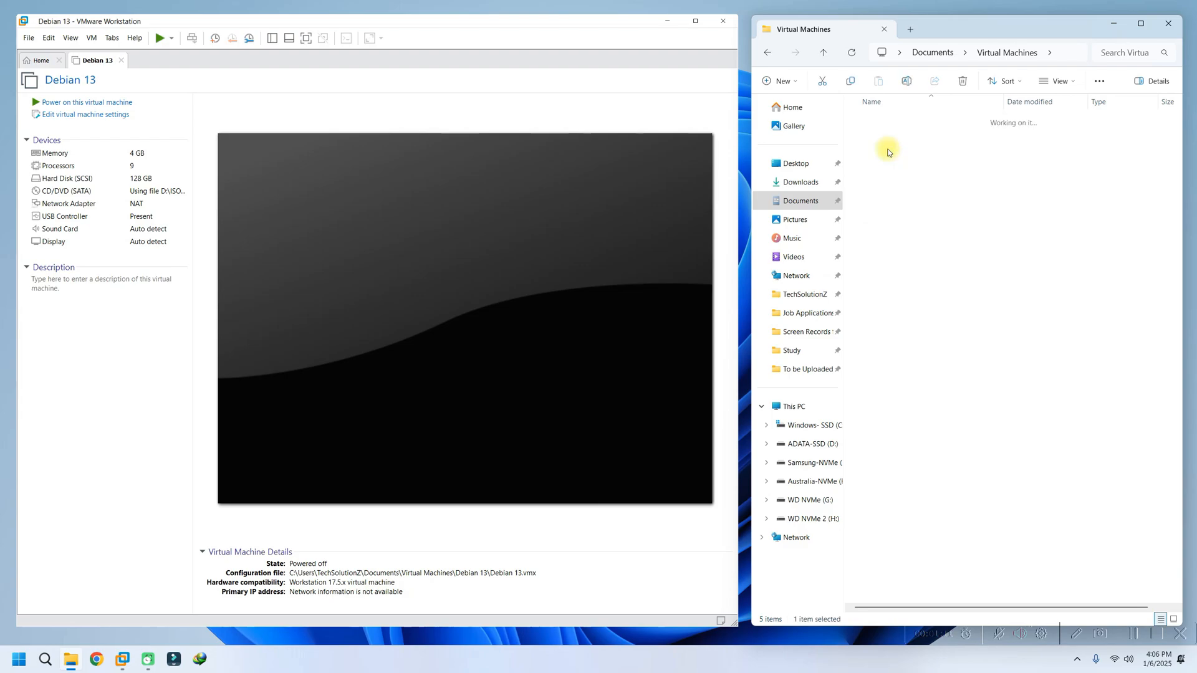
Permanently delete the three .lck lock folders inside the Debian 13 folder.
double_click(888, 137)
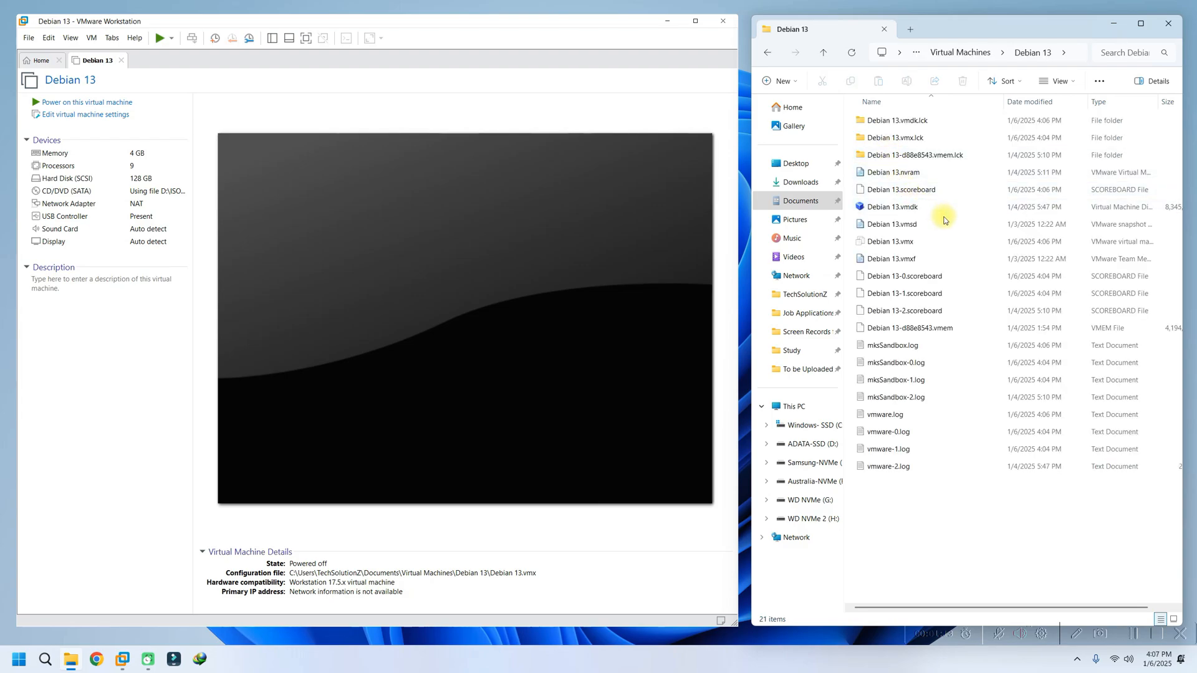
left_click(905, 137)
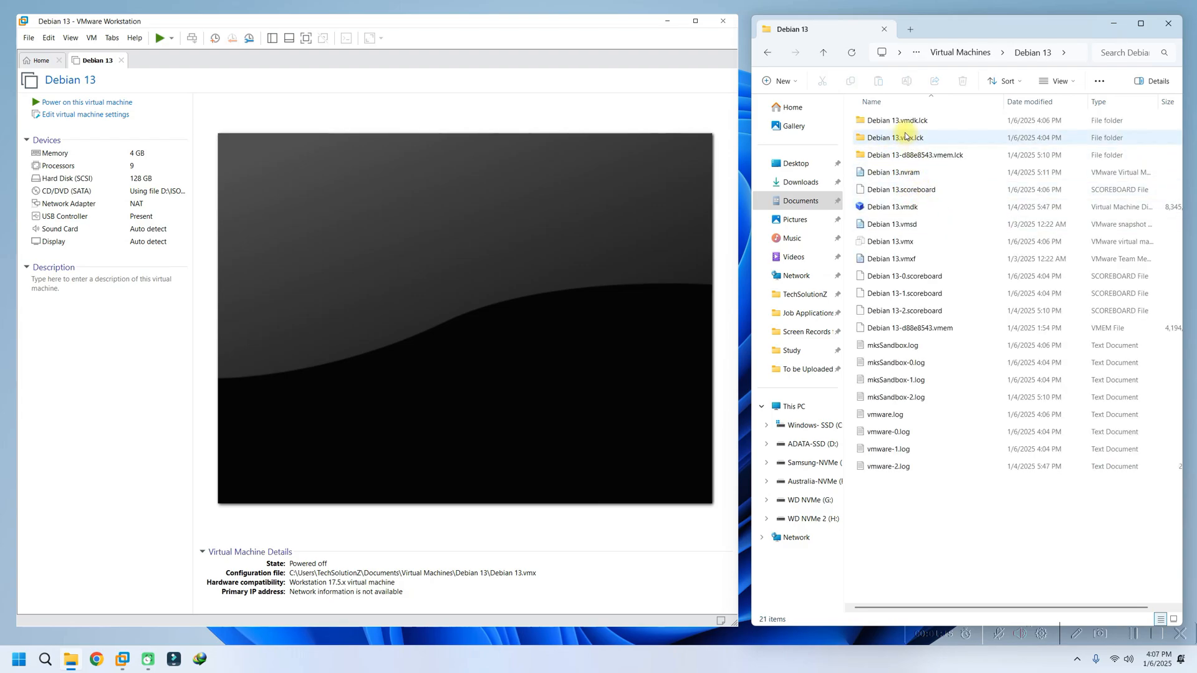
left_click(895, 120)
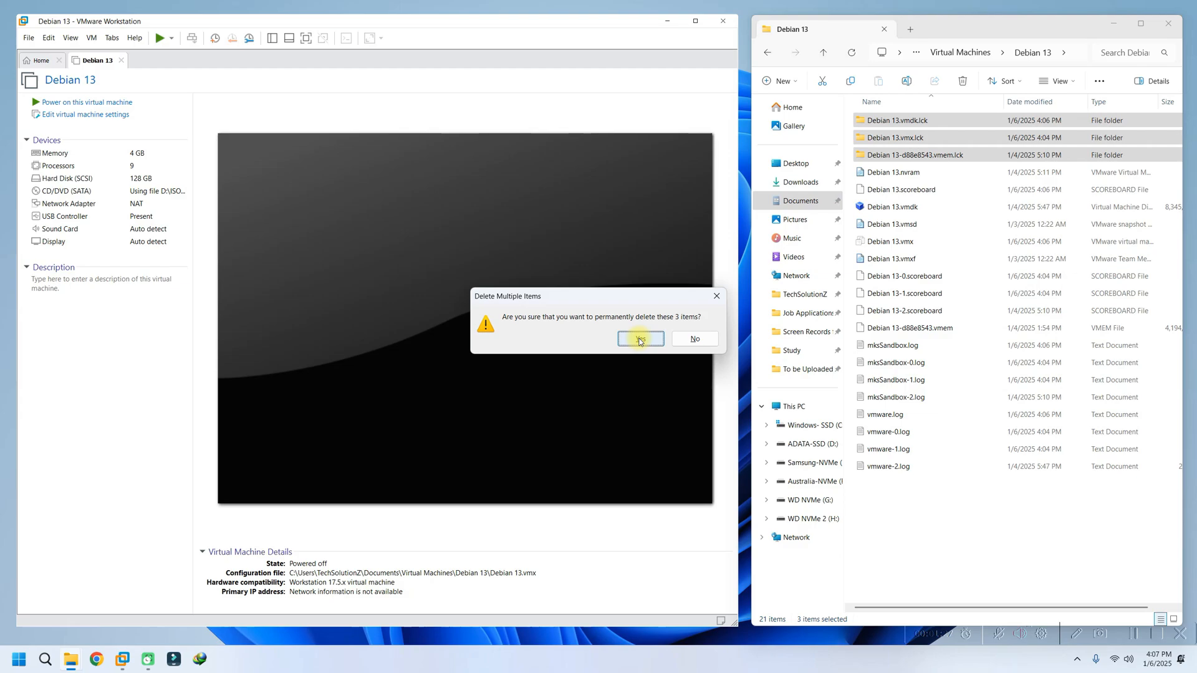
left_click(639, 338)
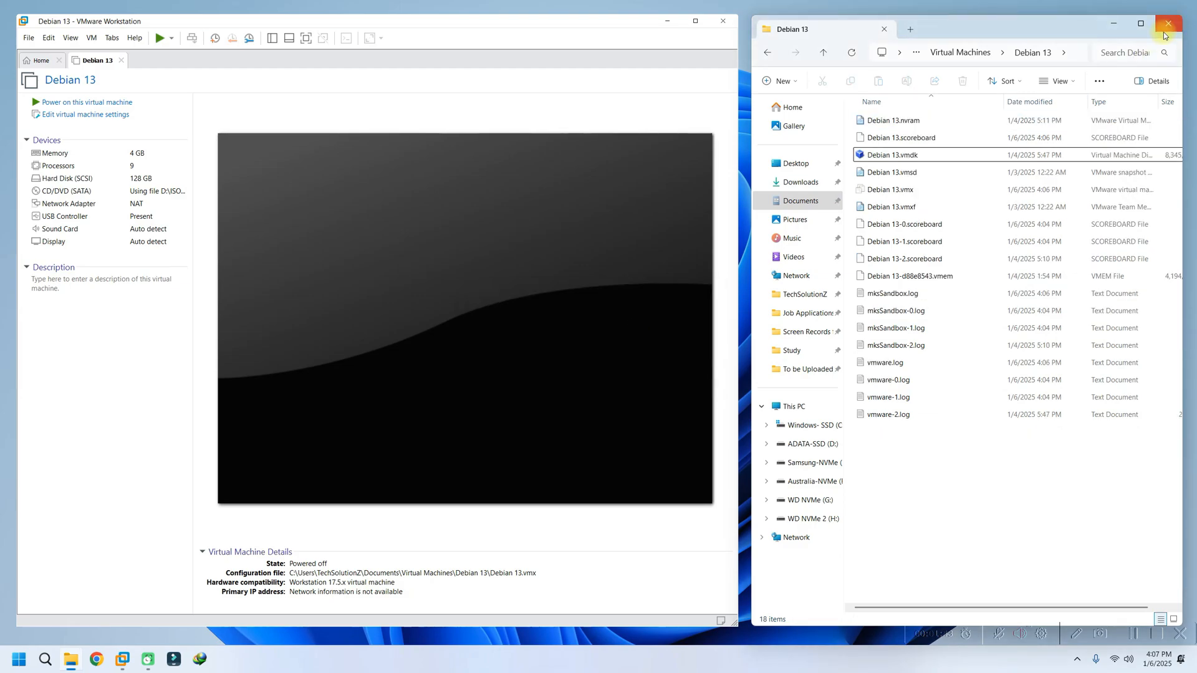
Close File Explorer and power on the Debian 13 virtual machine again.
left_click(1167, 24)
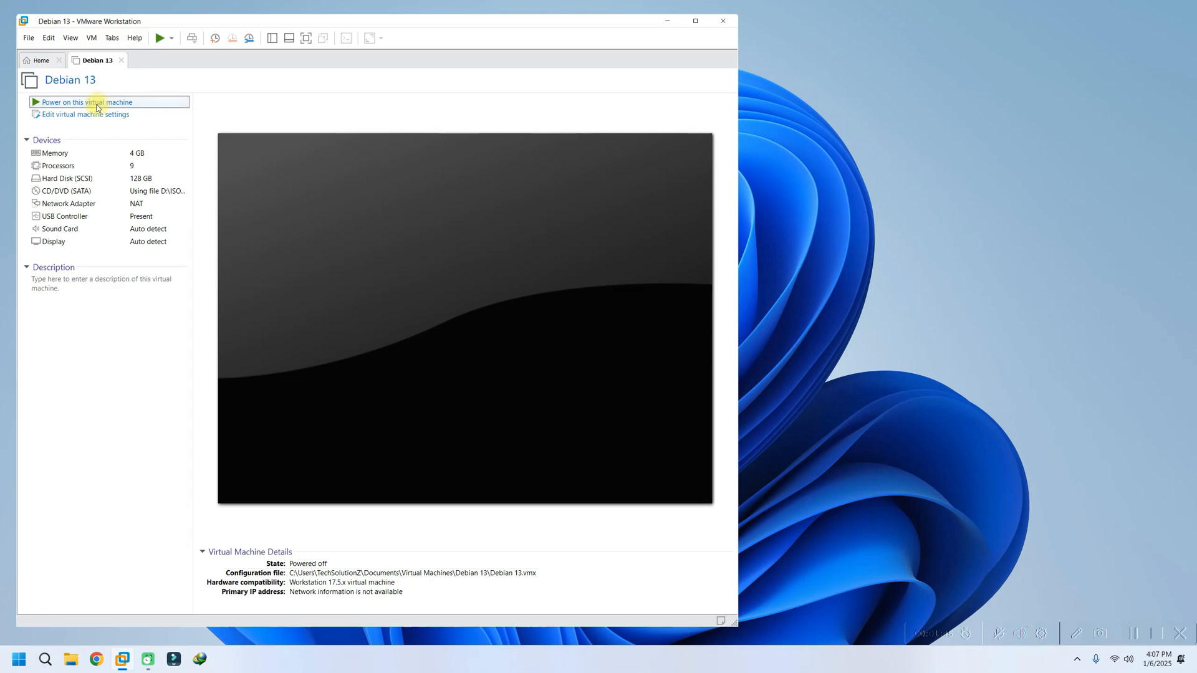
left_click(86, 101)
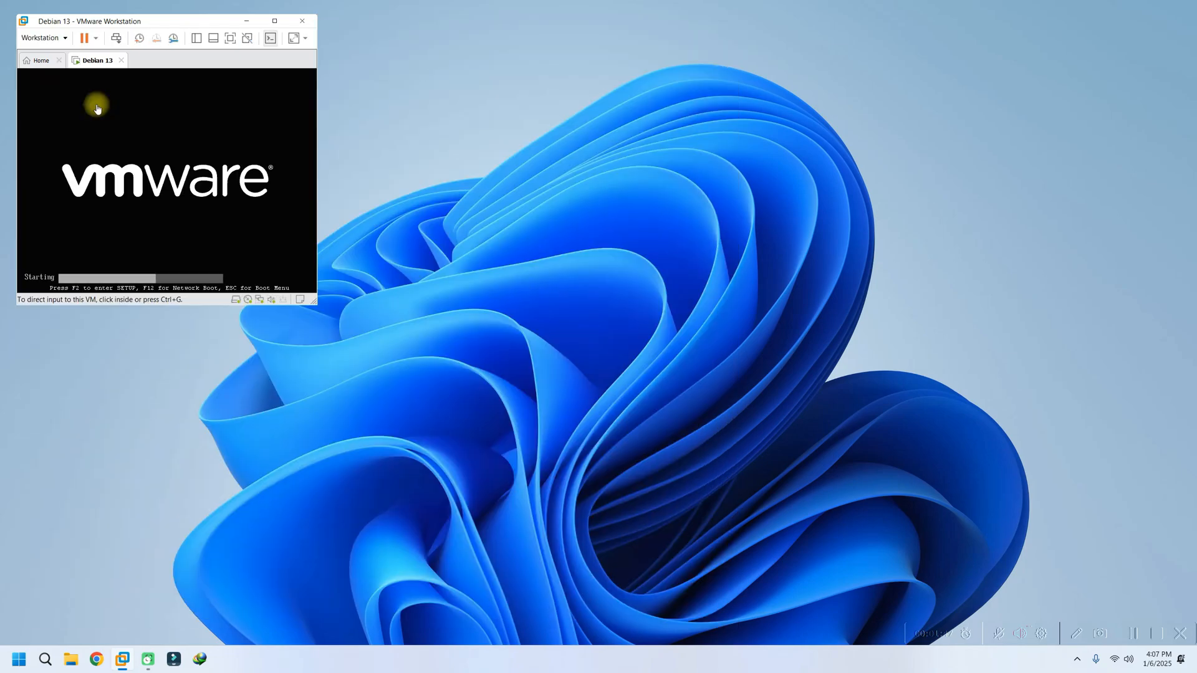